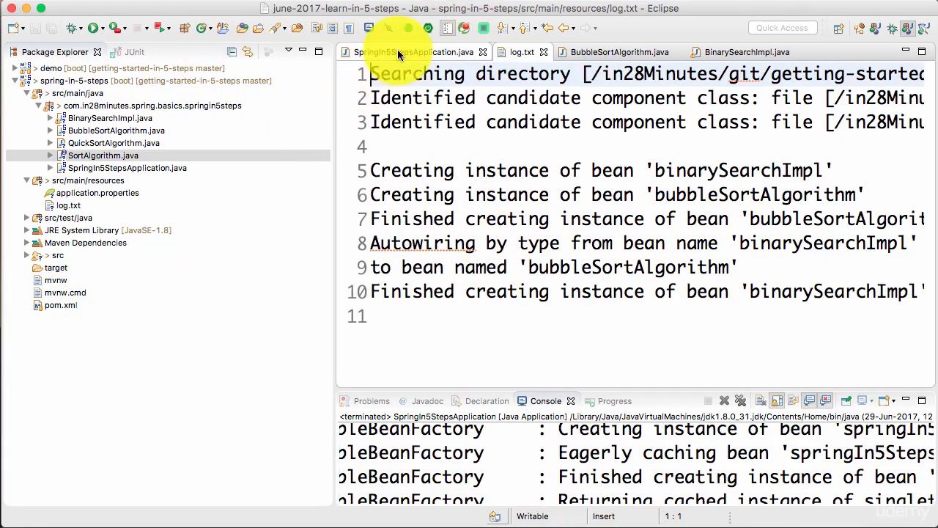
click(399, 53)
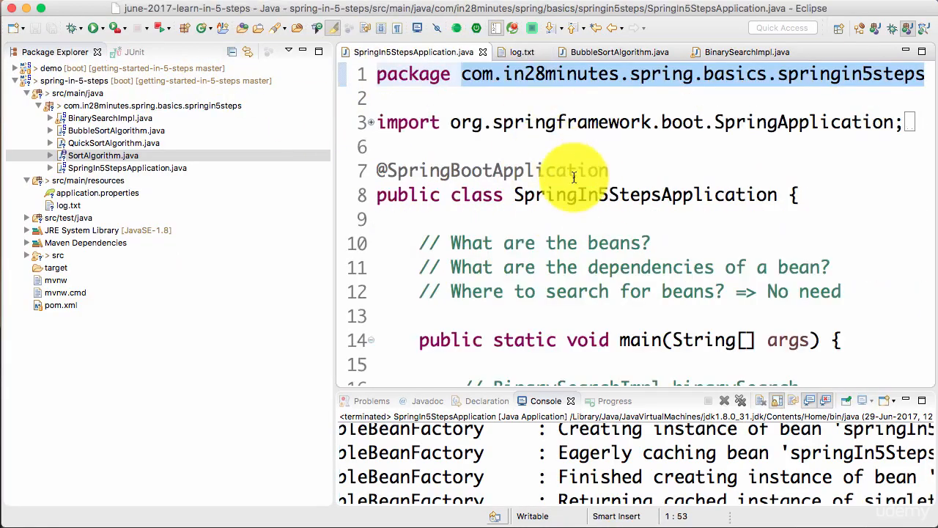
mouse_move(560, 193)
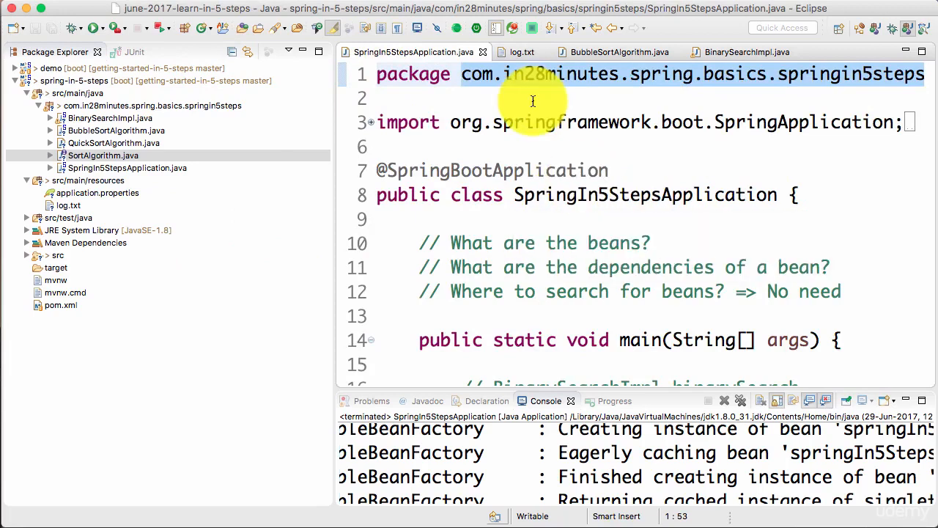
click(619, 53)
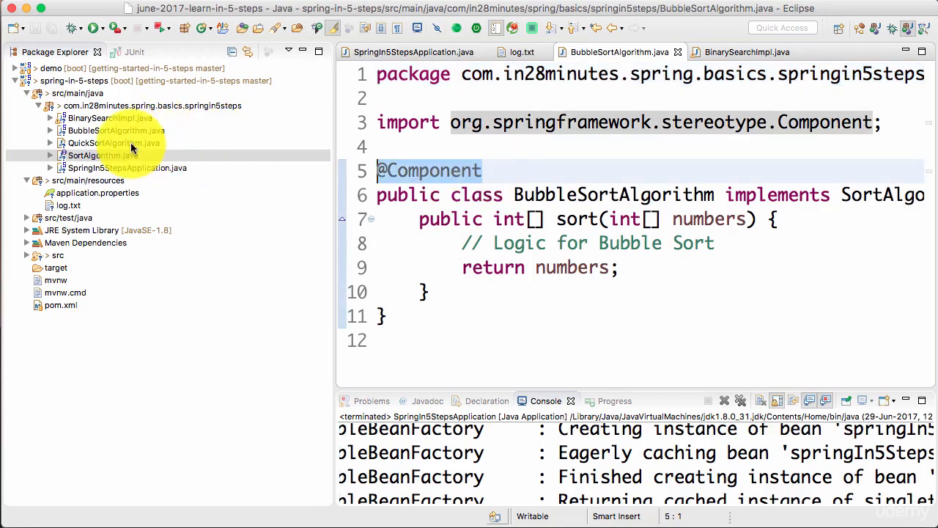
Open QuickSortAlgorithm and compare it with BubbleSortAlgorithm and BinarySearchImpl's autowired SortAlgorithm field
double_click(114, 144)
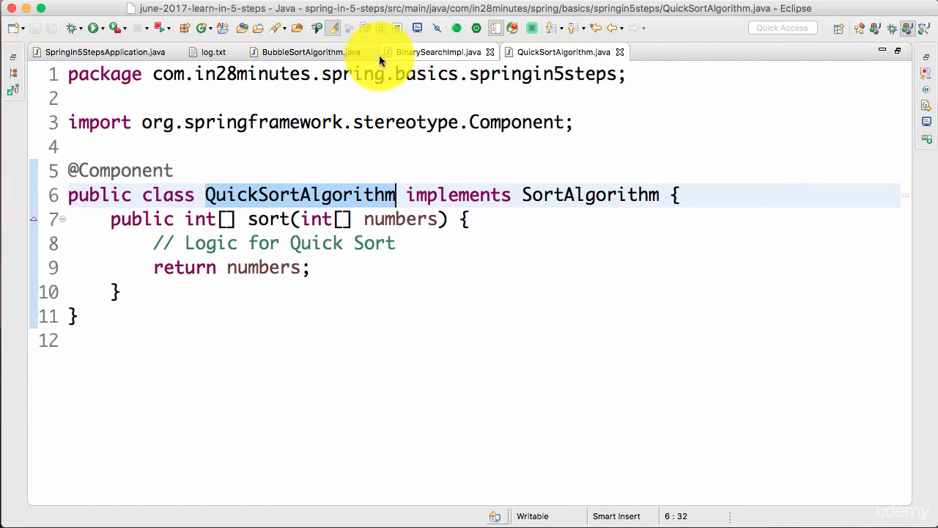
click(302, 51)
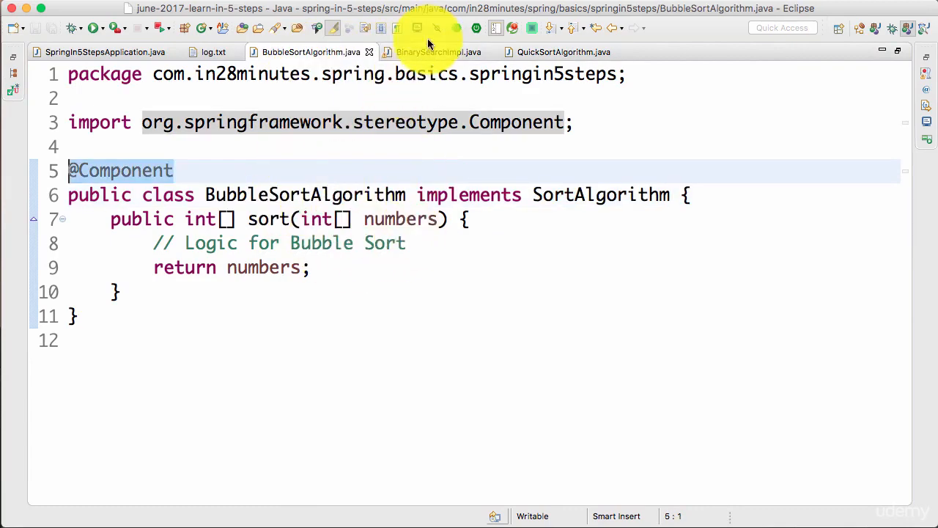
click(437, 53)
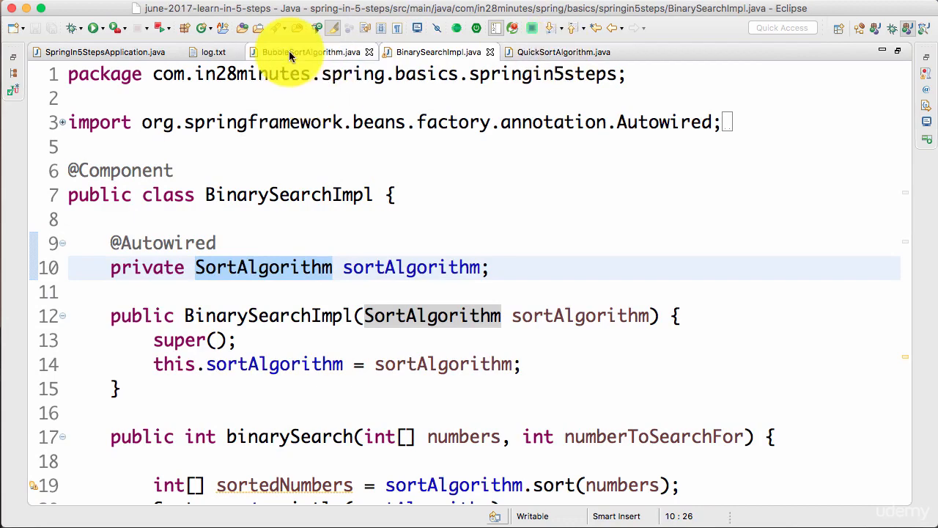
mouse_move(301, 51)
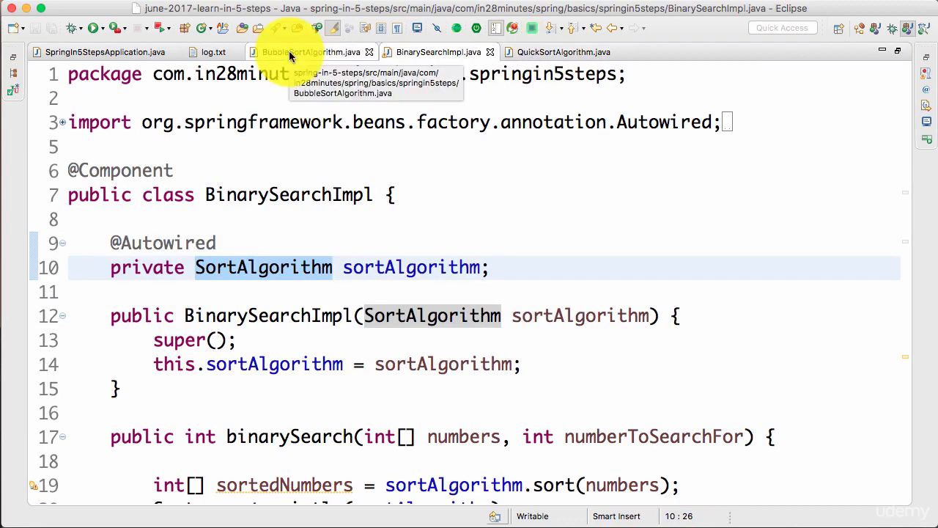
Flip between BubbleSortAlgorithm and BinarySearchImpl again, ending on the two-bean conflict for BinarySearchImpl
click(306, 51)
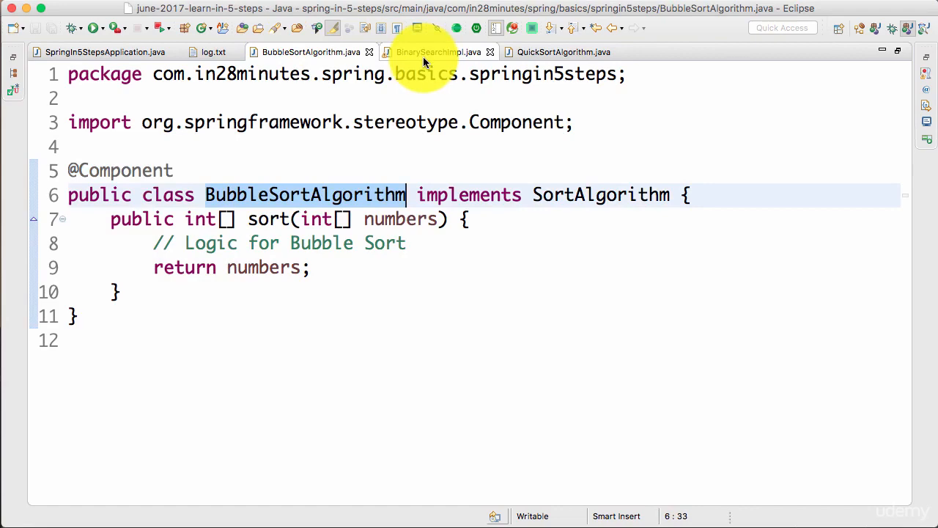
click(438, 52)
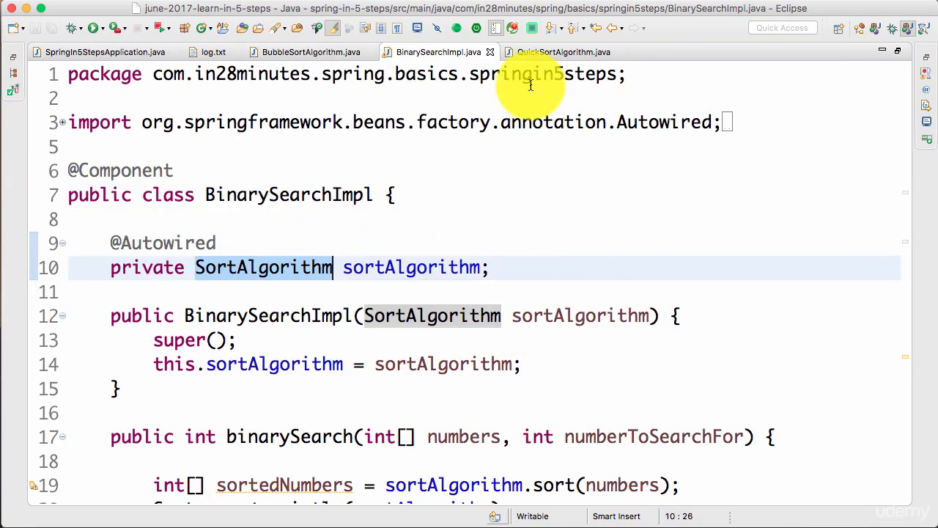
click(561, 53)
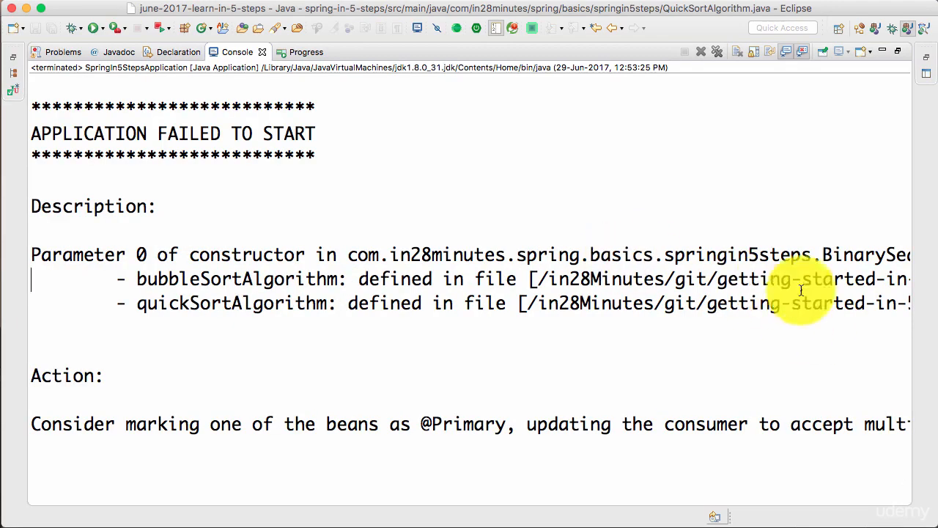
mouse_move(706, 267)
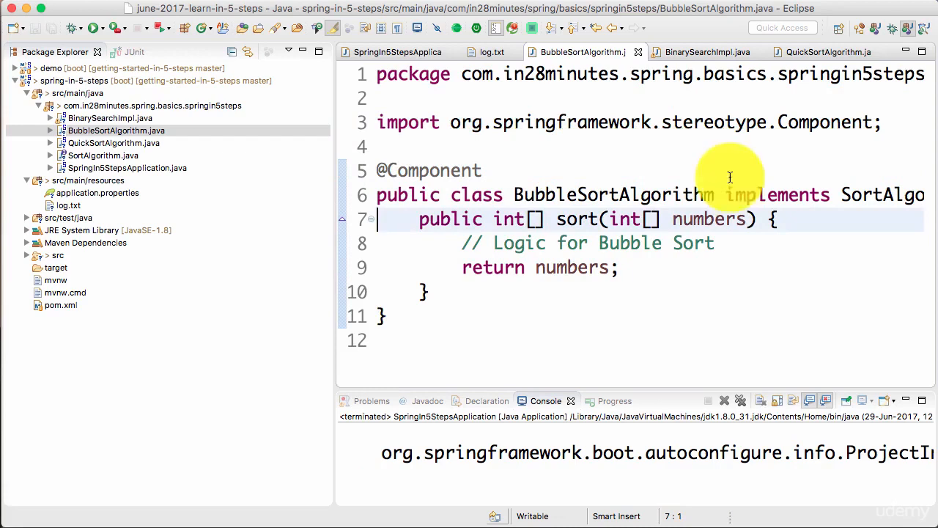
mouse_move(828, 53)
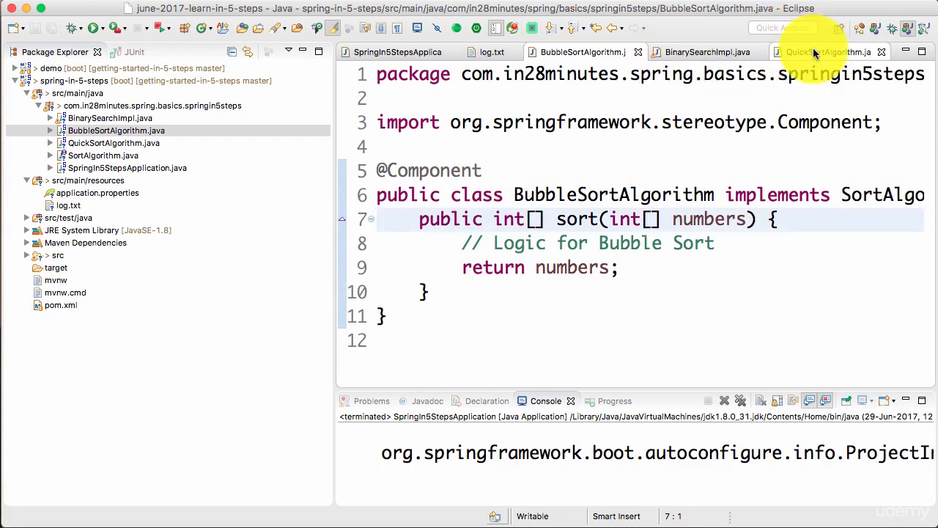
click(827, 52)
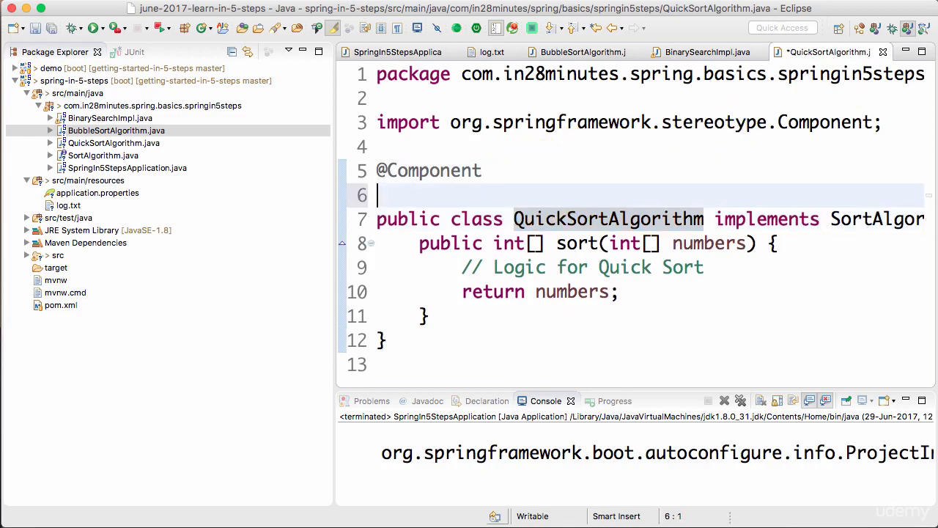
text(@Primary)
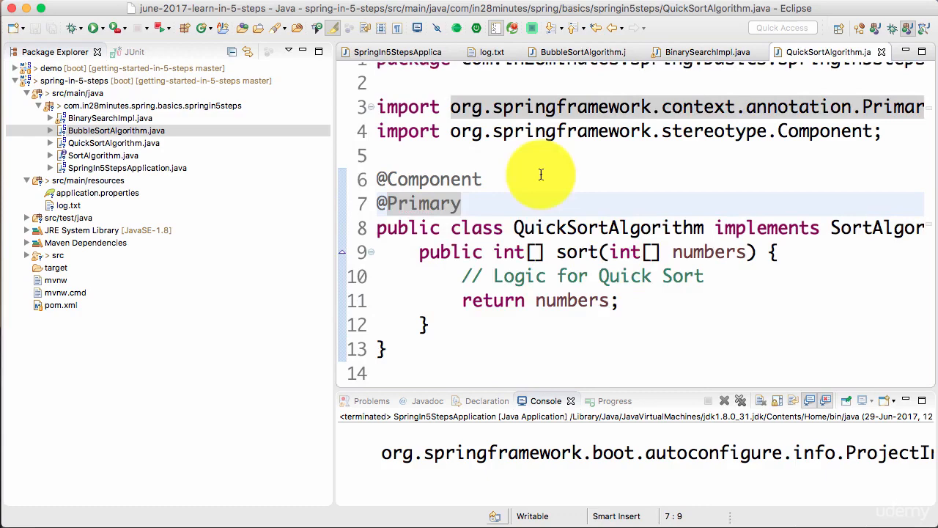
click(581, 52)
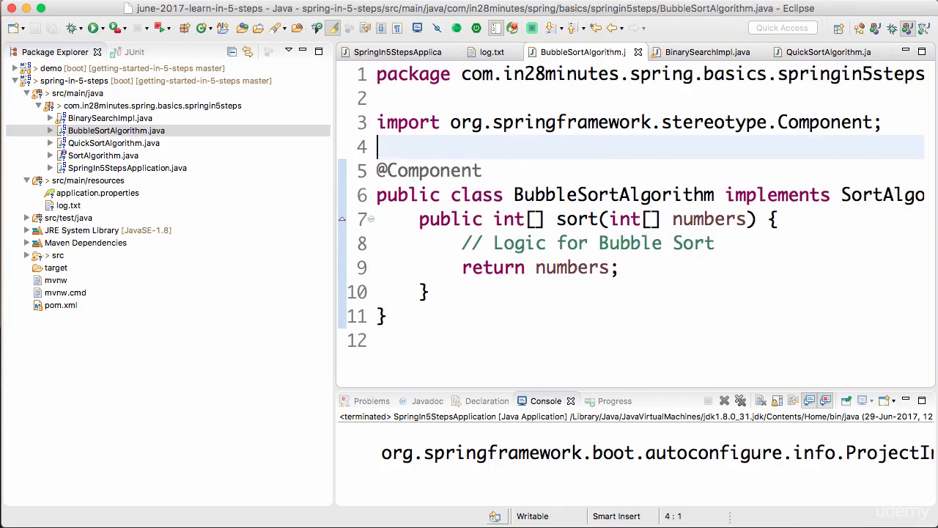
click(827, 53)
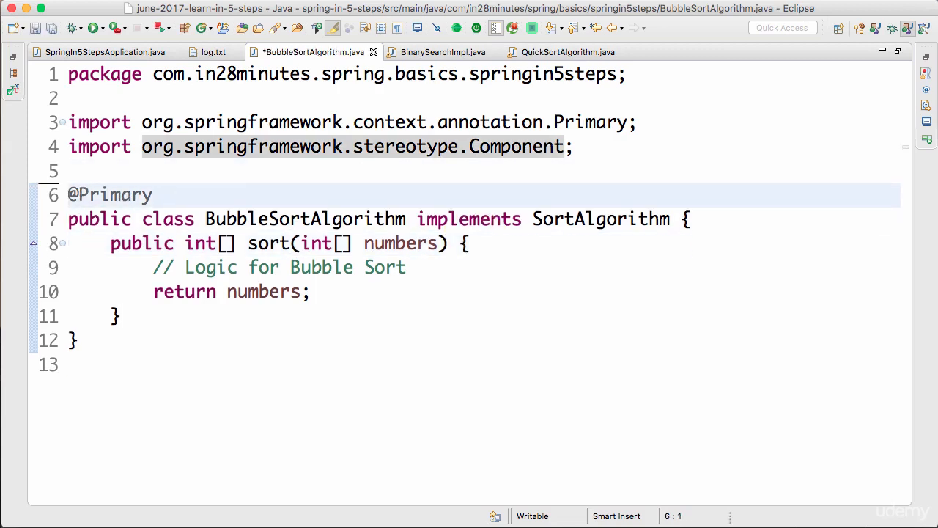
Save BubbleSortAlgorithm and scroll through the Console's missing SortAlgorithm bean failure report
key(cmd+s)
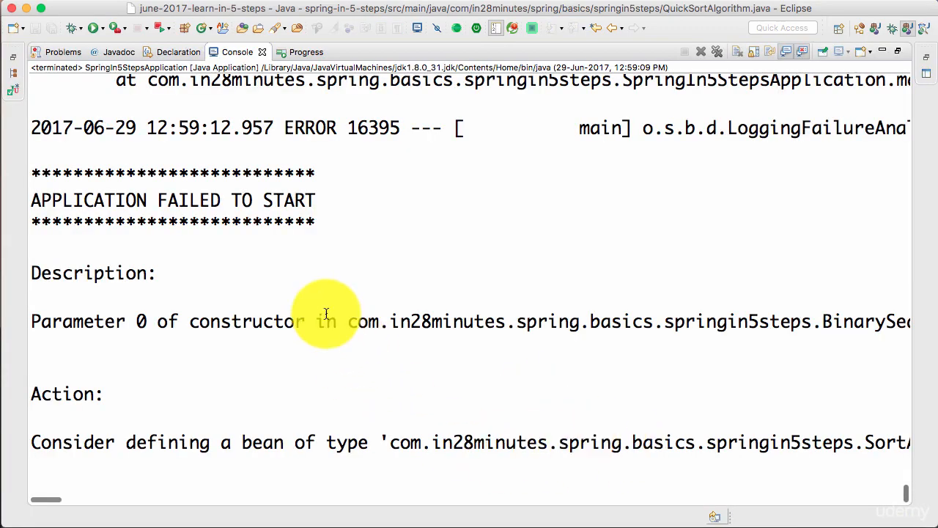
mouse_move(711, 317)
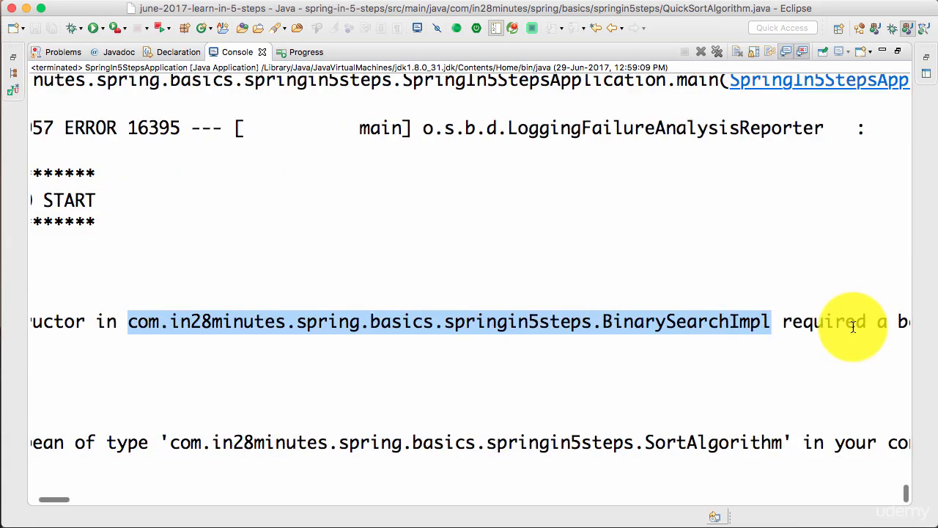
scroll(right, 3)
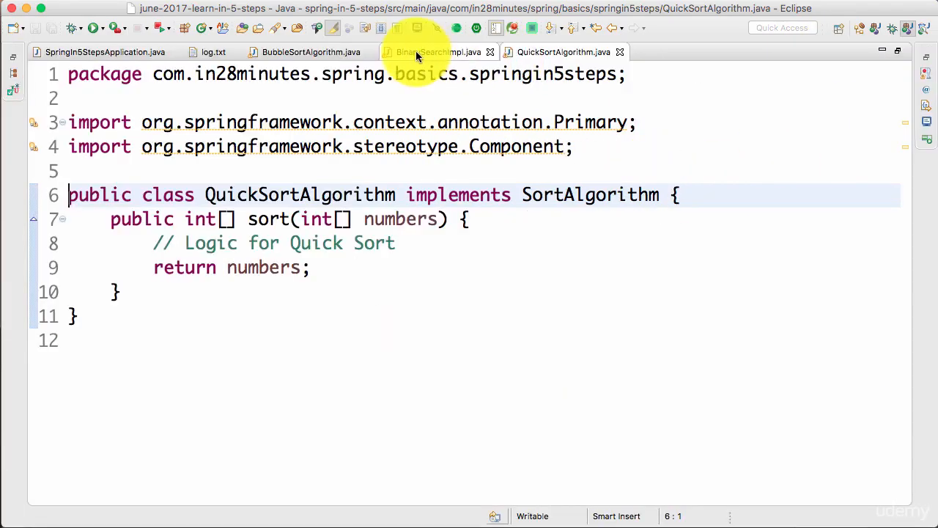
Rerun the application and read the NoSuchBeanDefinitionException in the Console output
click(438, 51)
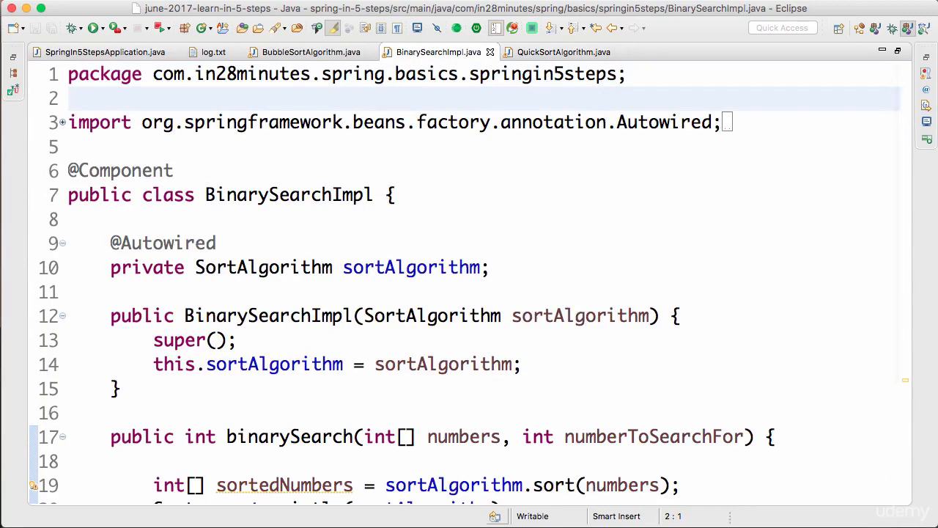
click(310, 53)
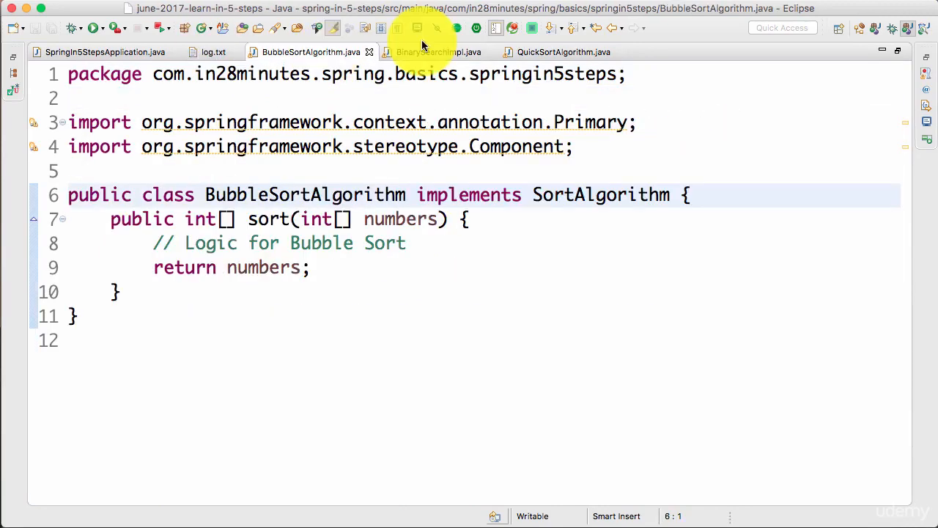
click(437, 51)
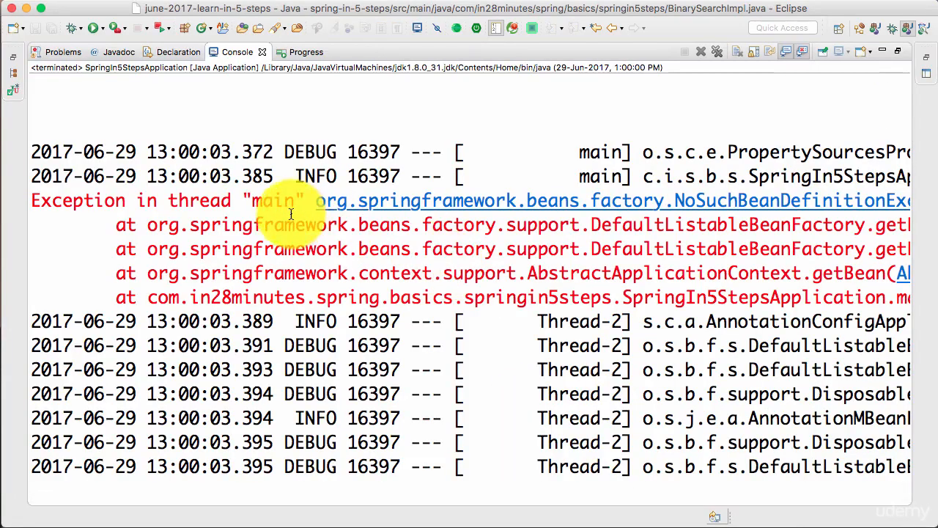
scroll(right, 3)
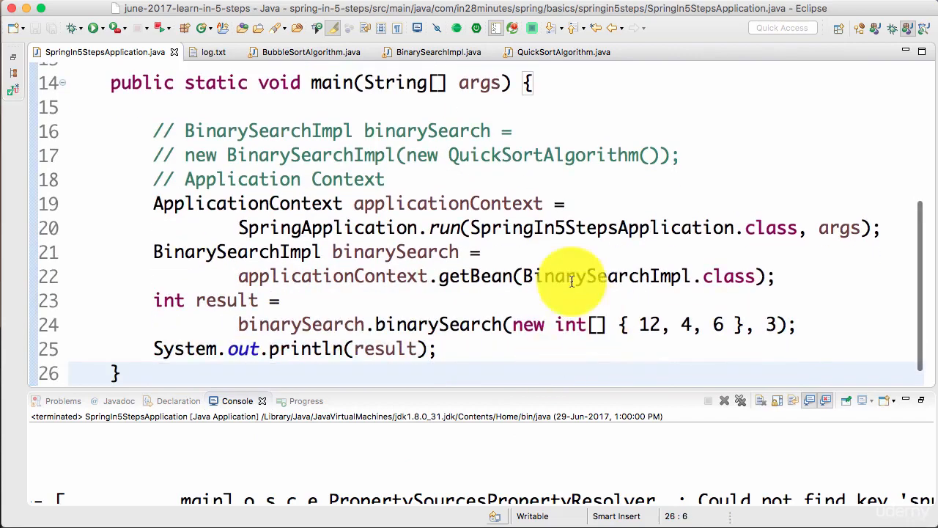
Review the applicationContext lookup in main(), then move to the BinarySearchImpl source
double_click(447, 202)
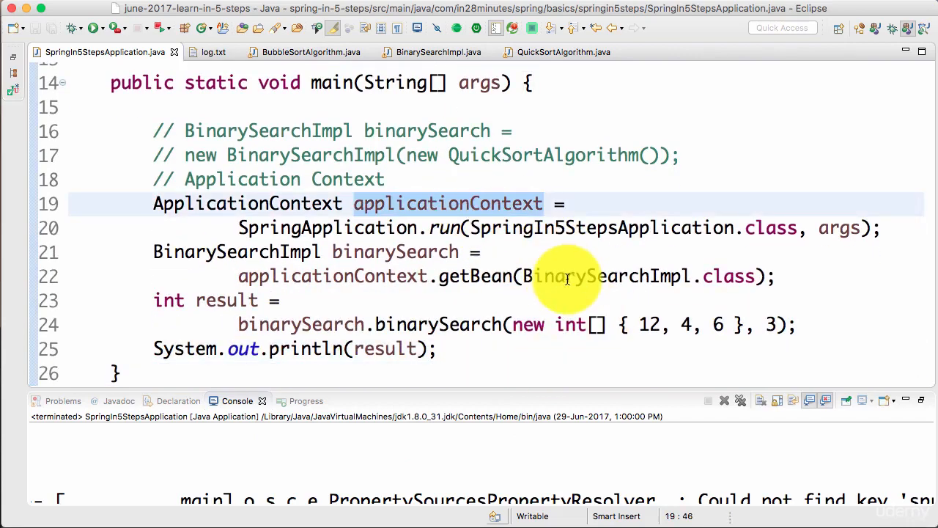
mouse_move(607, 276)
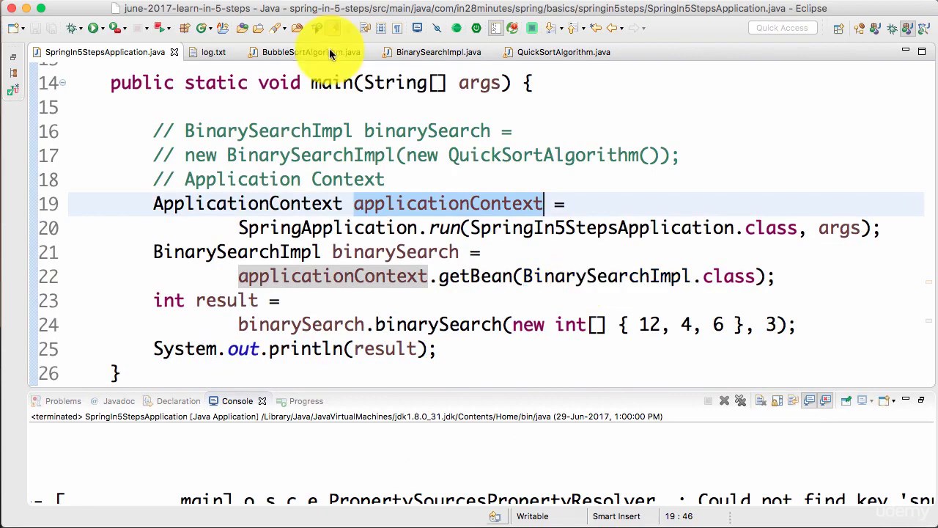
click(437, 53)
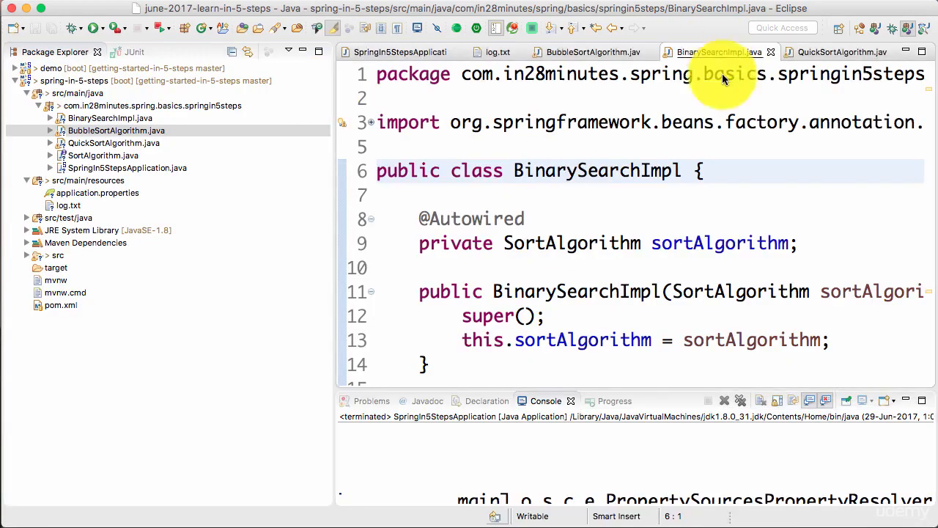
text(@Component)
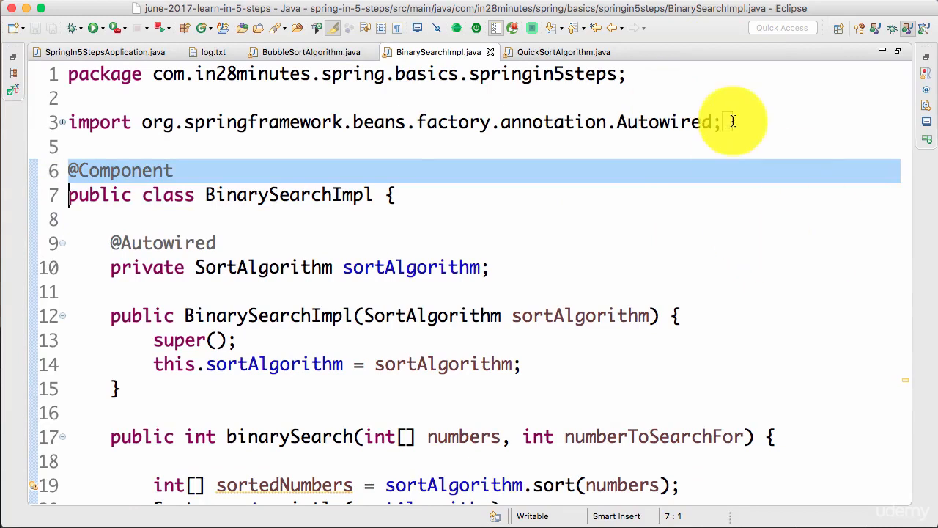
mouse_move(189, 267)
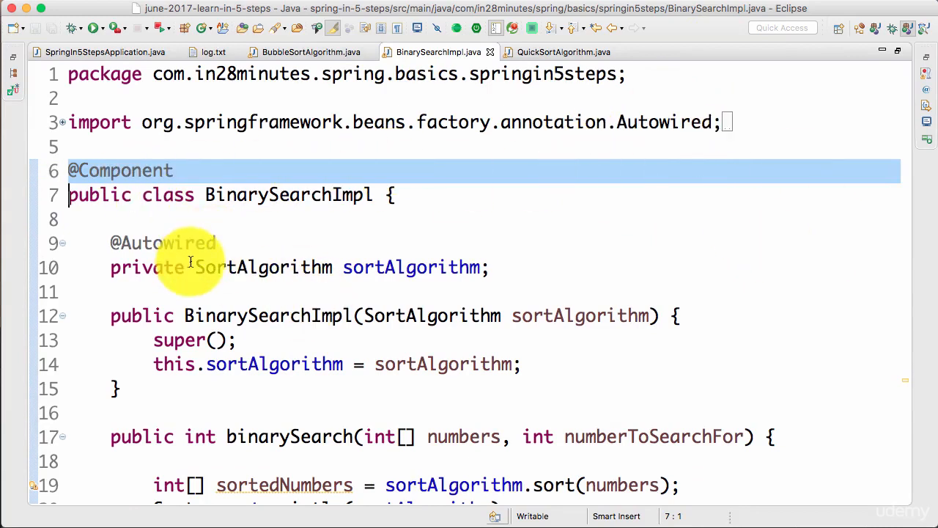
double_click(261, 266)
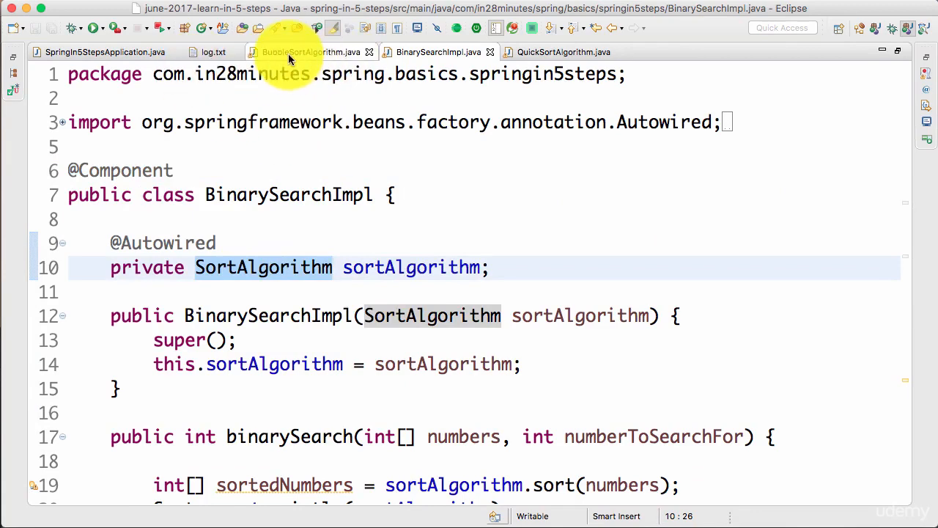
click(308, 51)
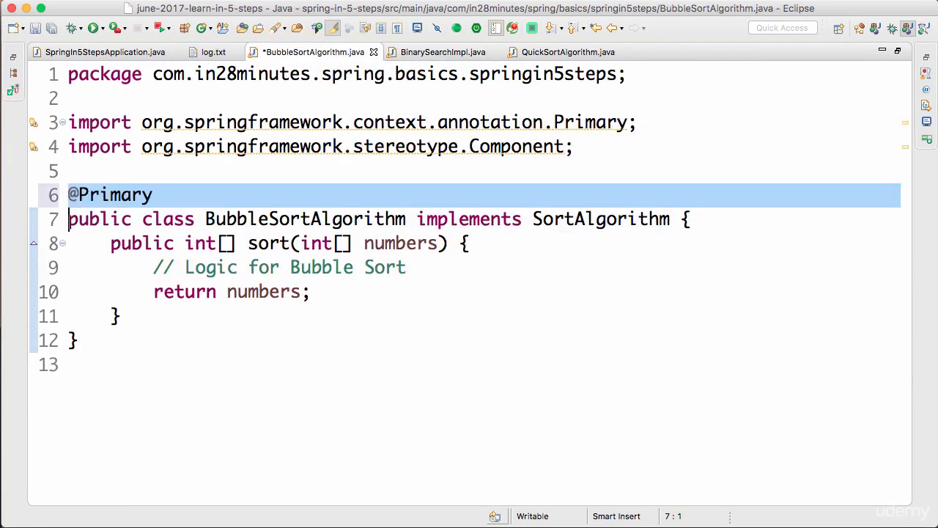
text(@Component)
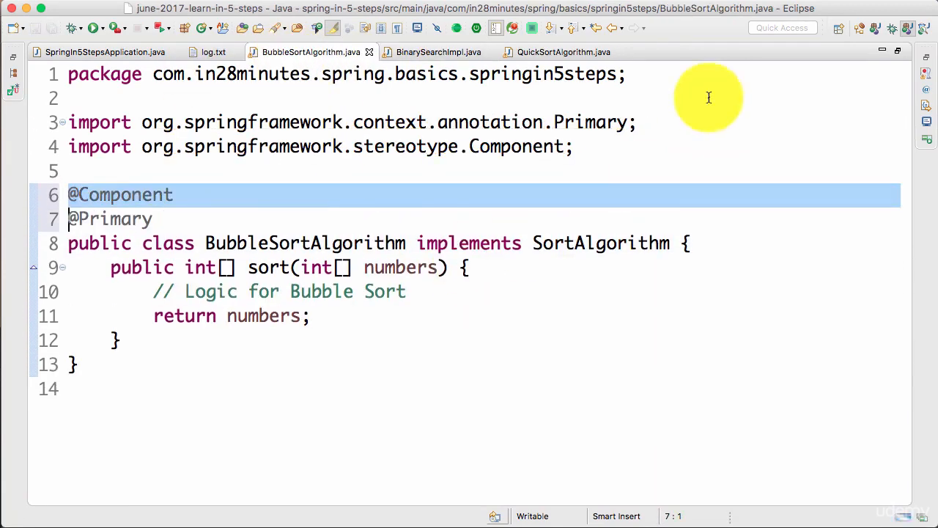
click(561, 51)
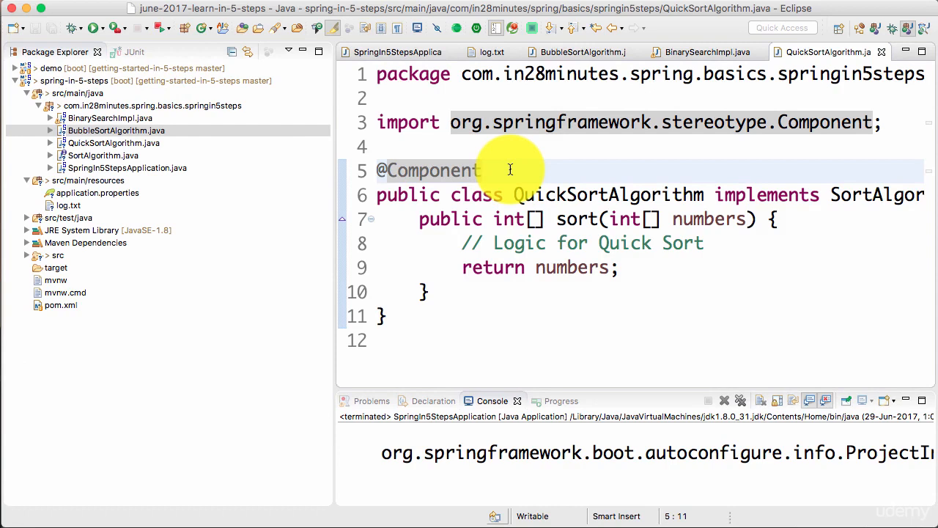
click(481, 170)
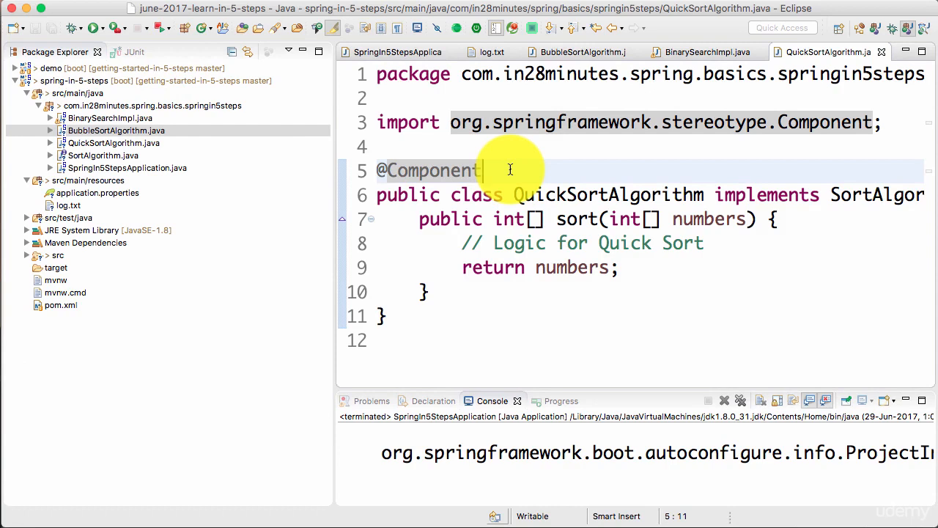